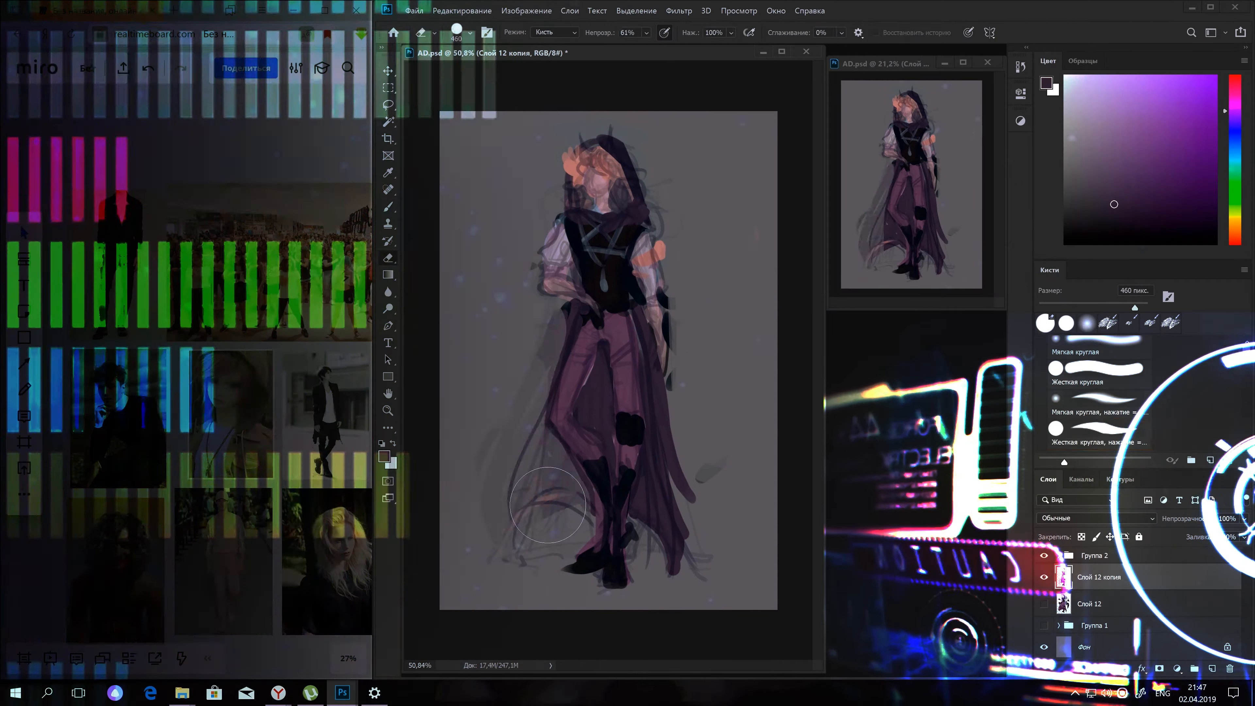
Paint the cloak, trousers, hair and warm glow over the sketch, then reach for the layer blend modes
{"action": "left_click", "coordinate": [388, 104]}
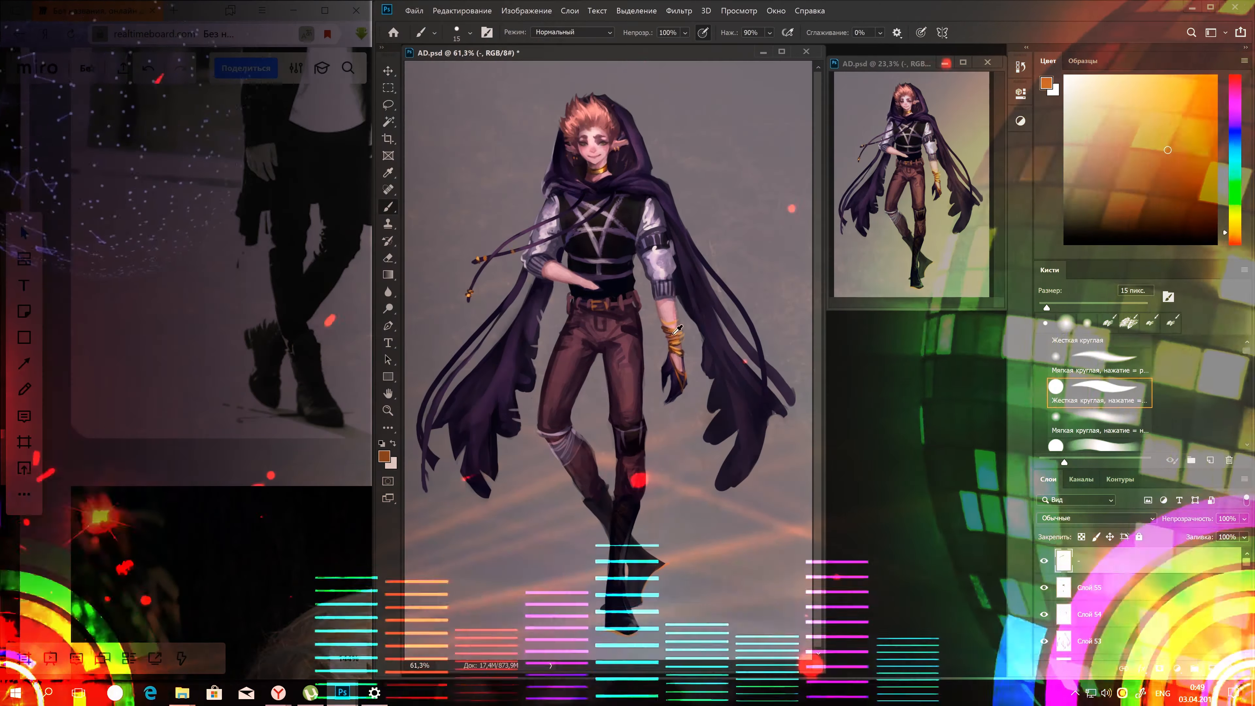
{"action": "left_click", "coordinate": [1076, 517]}
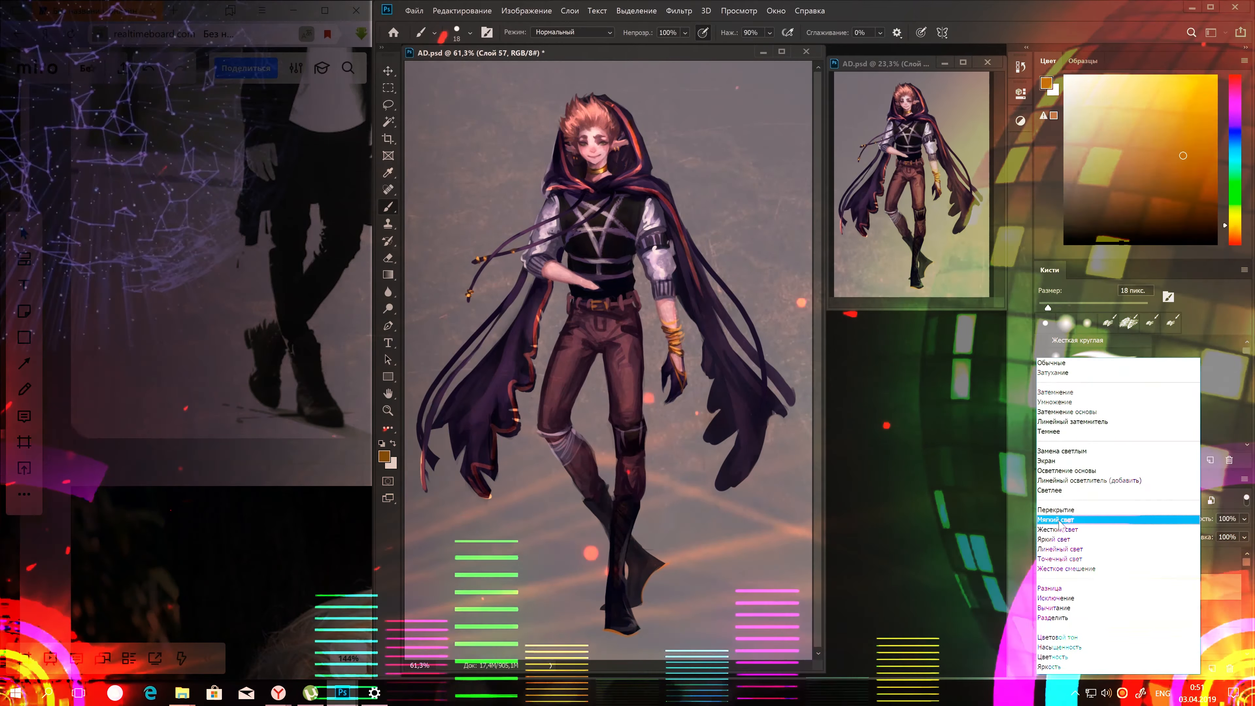